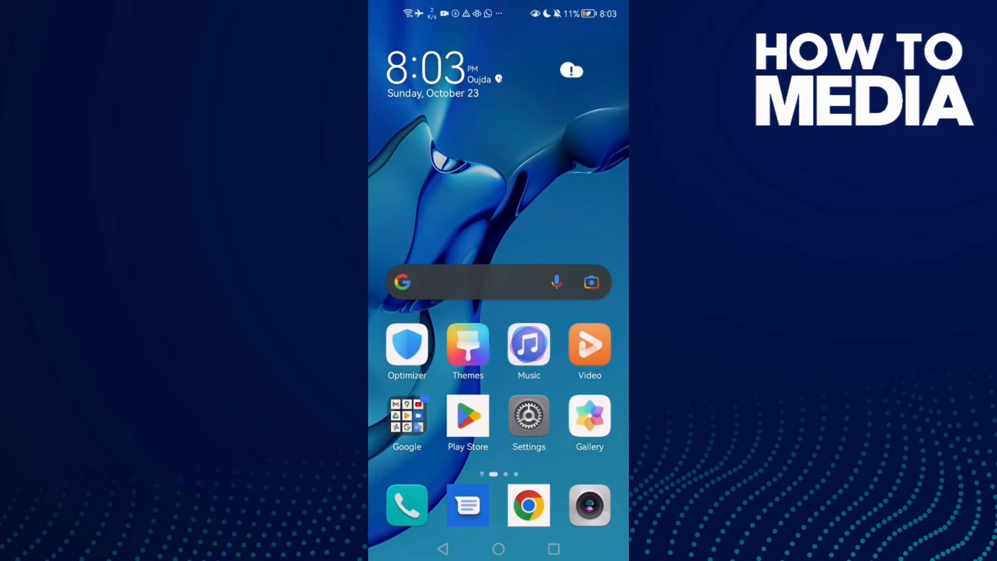
# - Search apps for 'messe' and open Messenger's notification settings
pyautogui.click(529, 419)
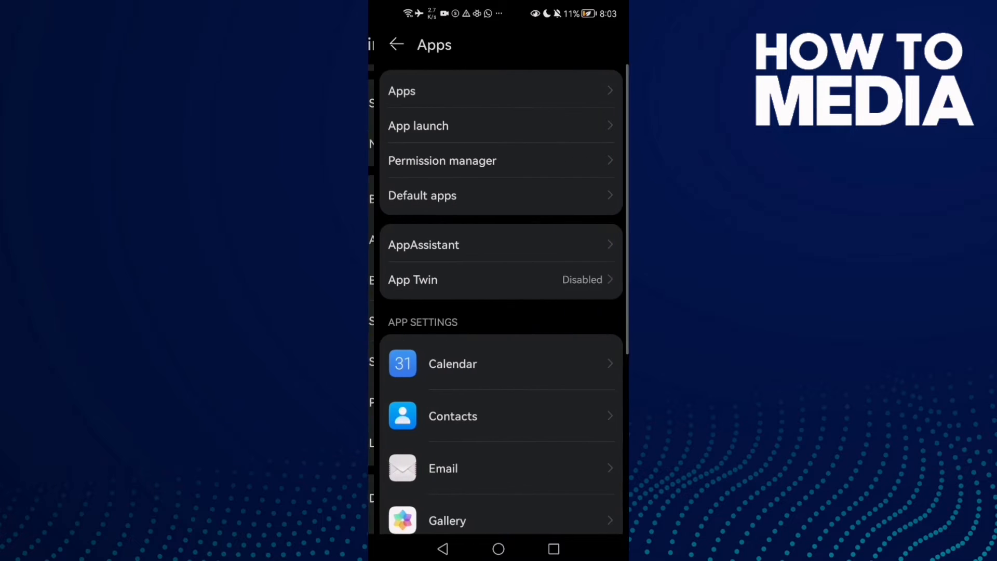
pyautogui.write('messe')
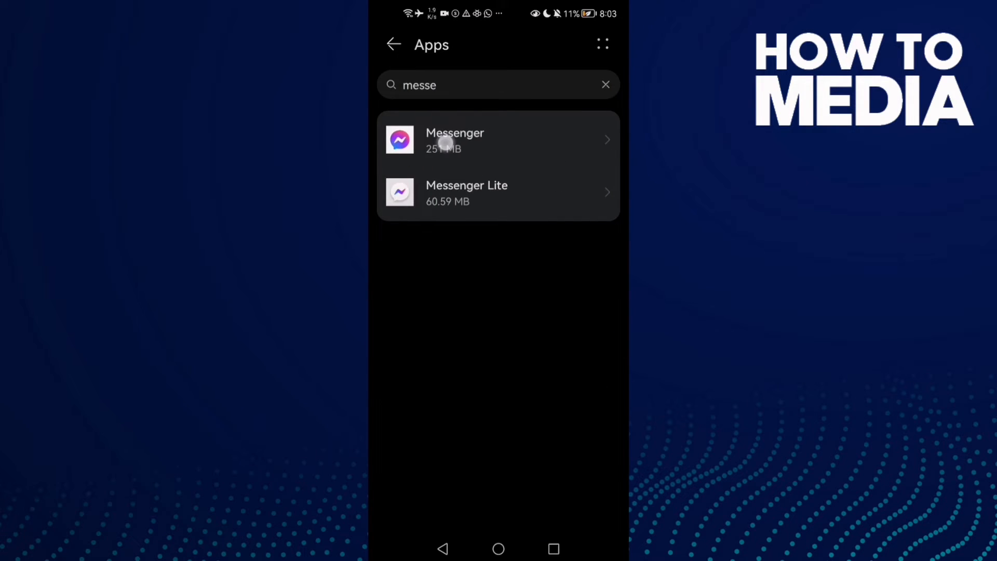
pyautogui.click(499, 140)
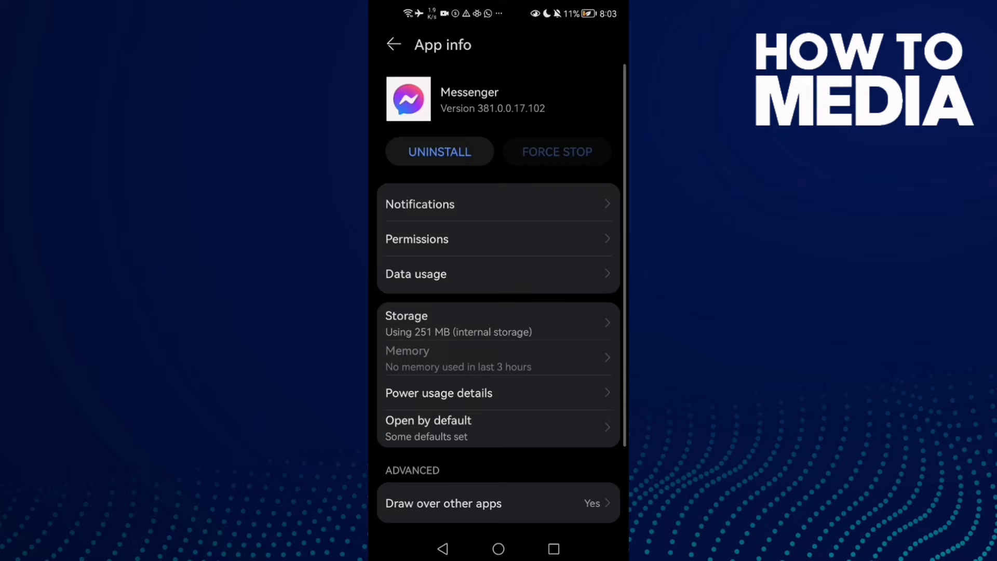
pyautogui.click(498, 204)
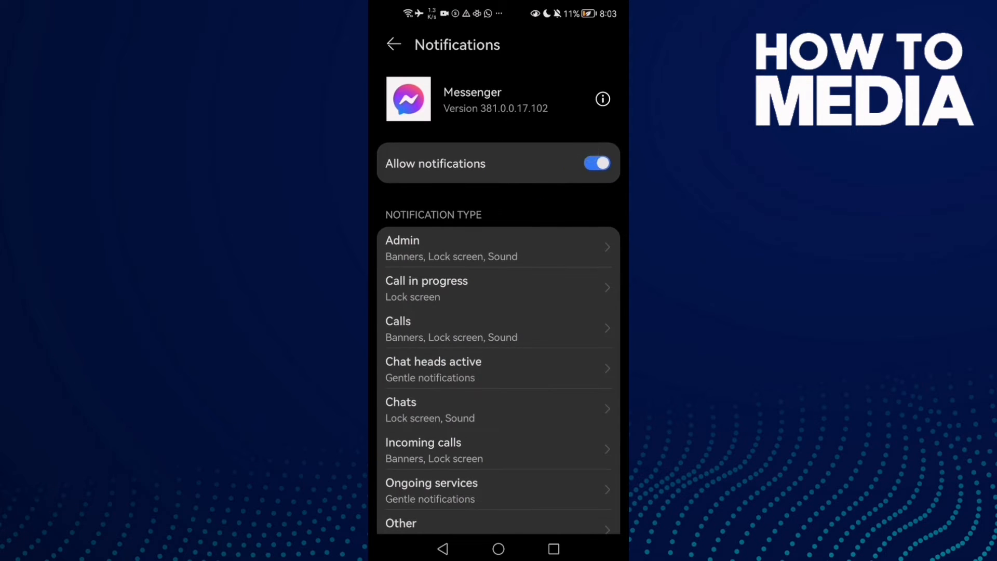
# - Scroll the notification types and open Messenger's Chats channel settings
pyautogui.scroll(-3)
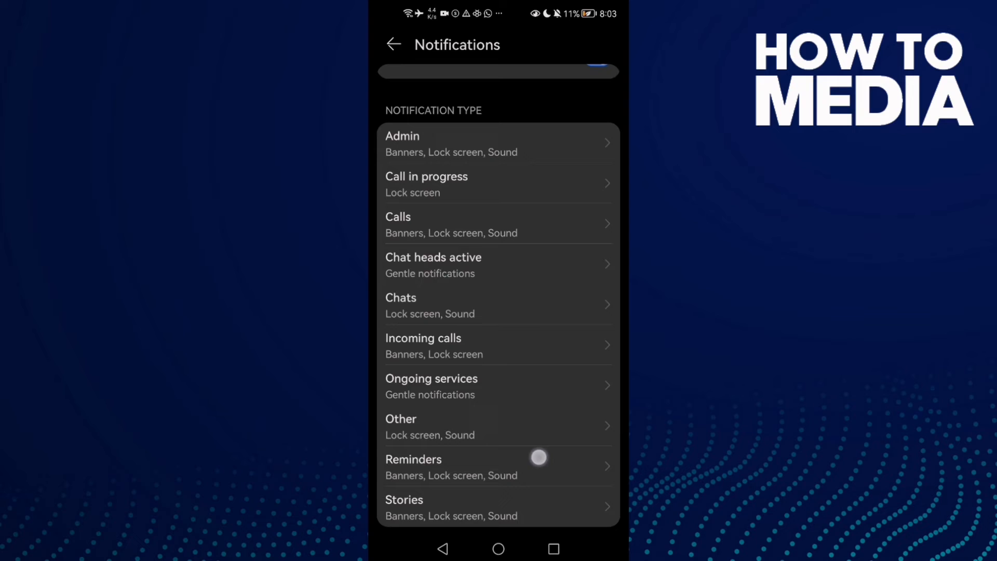
pyautogui.click(498, 305)
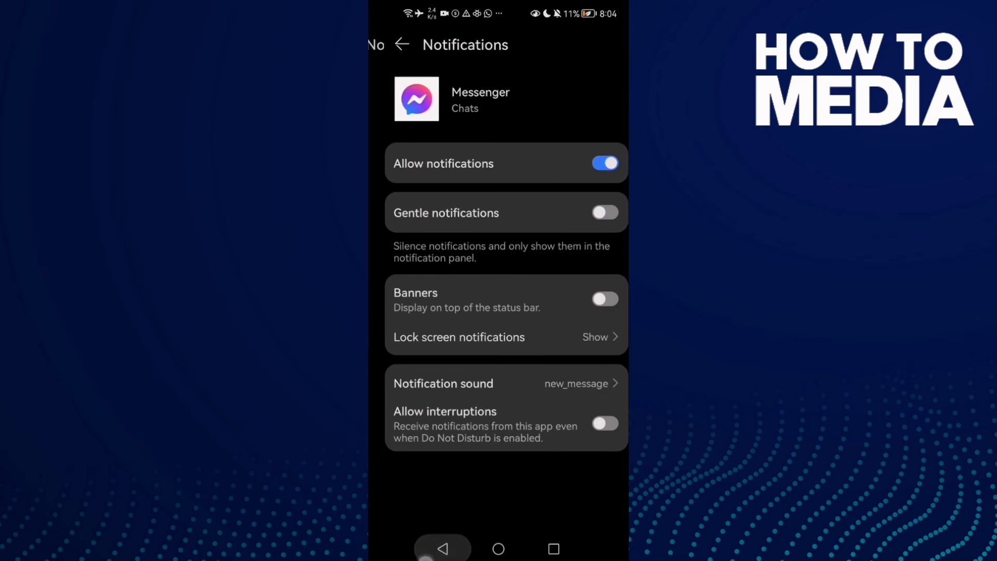
# - Back out through app info, search results and the app list to the home screen
pyautogui.click(402, 45)
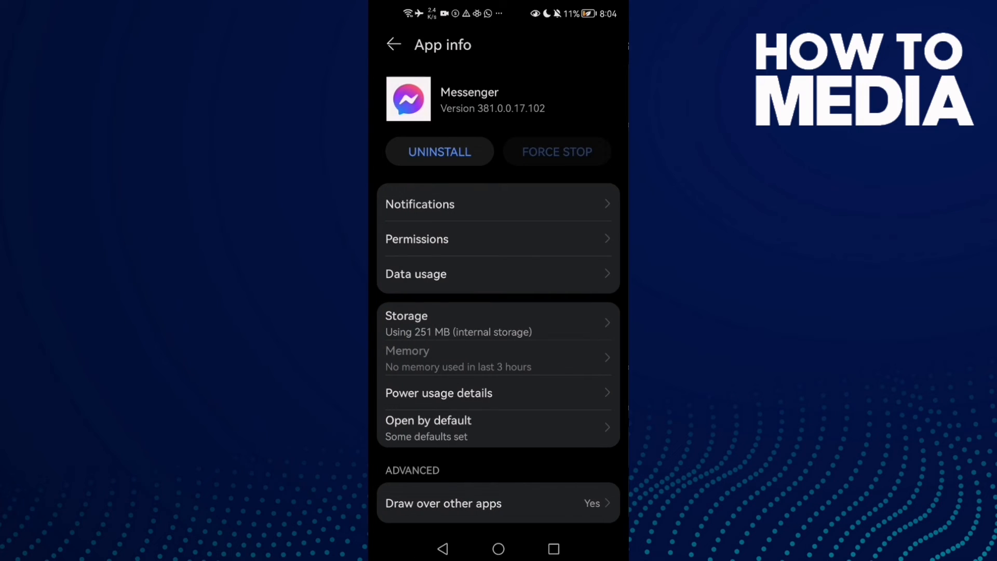
pyautogui.click(393, 45)
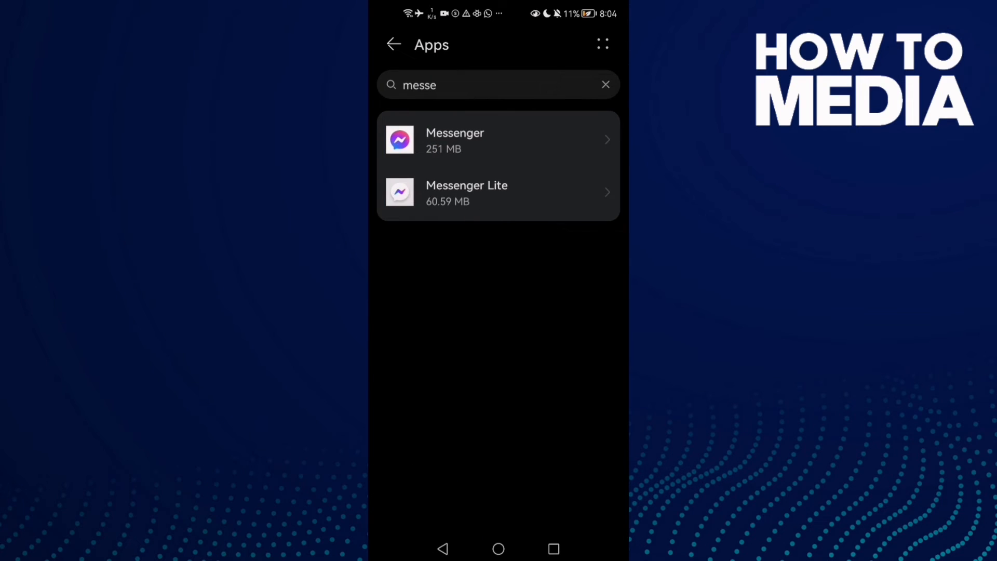
pyautogui.click(442, 549)
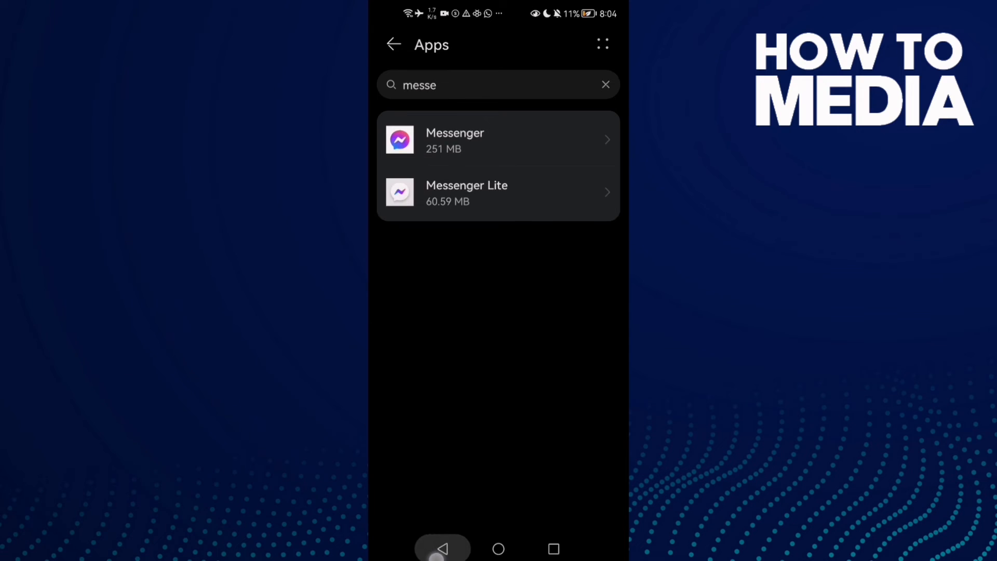
pyautogui.click(442, 548)
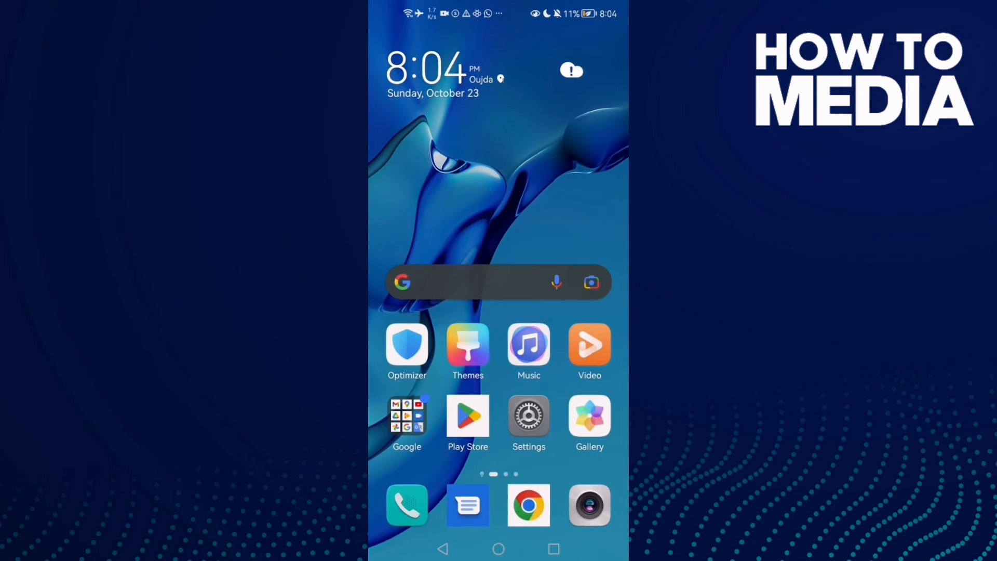